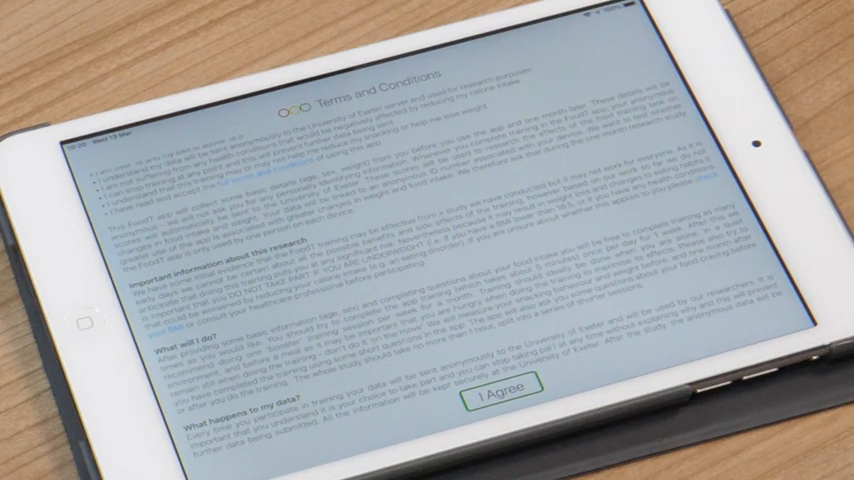
Step: Submit the age, sex, height and weight details to reach the goals questionnaire
scroll(up, 3)
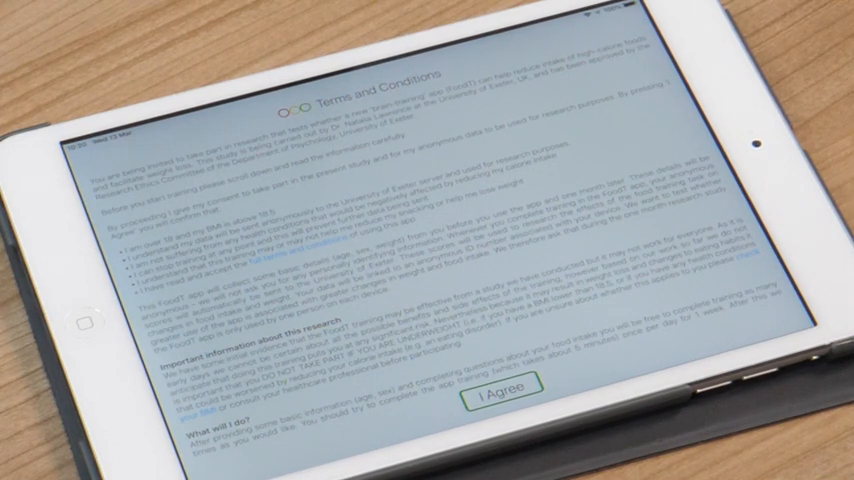
scroll(down, 3)
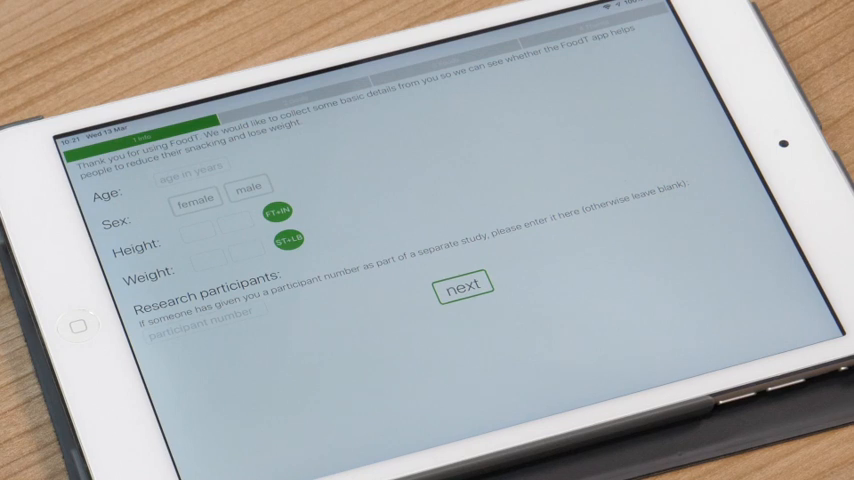
click(461, 288)
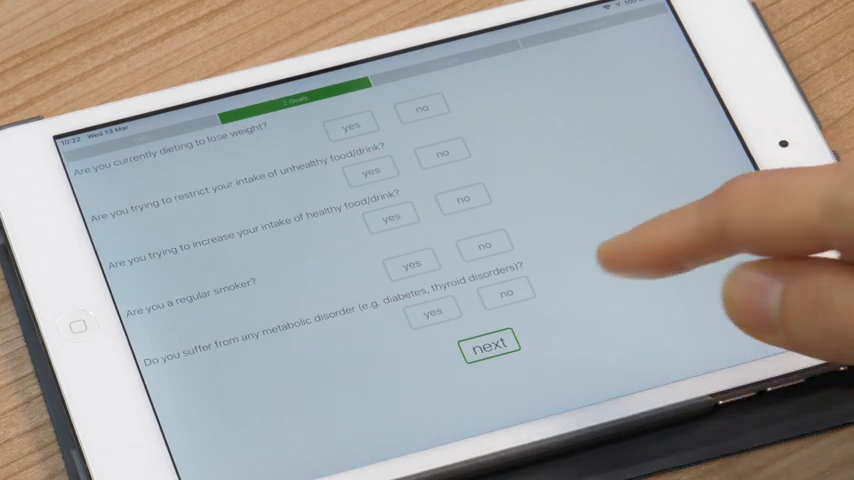
Step: Submit the yes/no answers on dieting, smoking and metabolic disorders
click(489, 346)
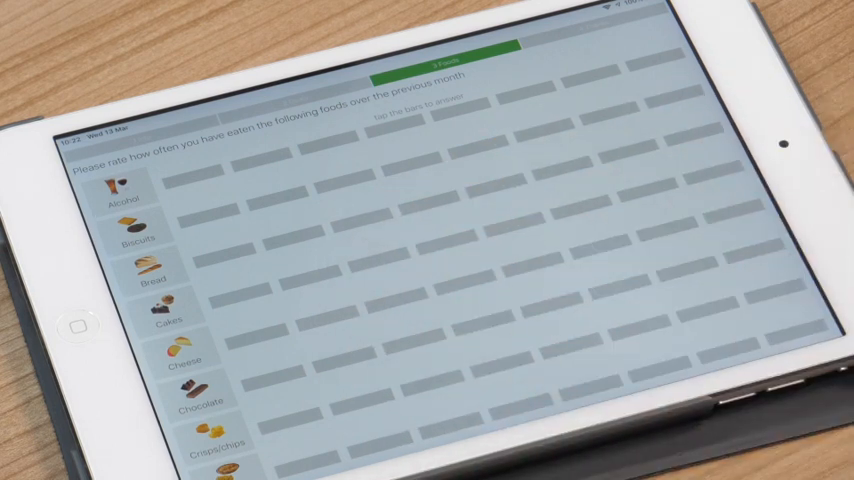
Step: Rate meat as eaten 2–4 times a week, submit the ratings, and leave the thank-you screen
scroll(down, 3)
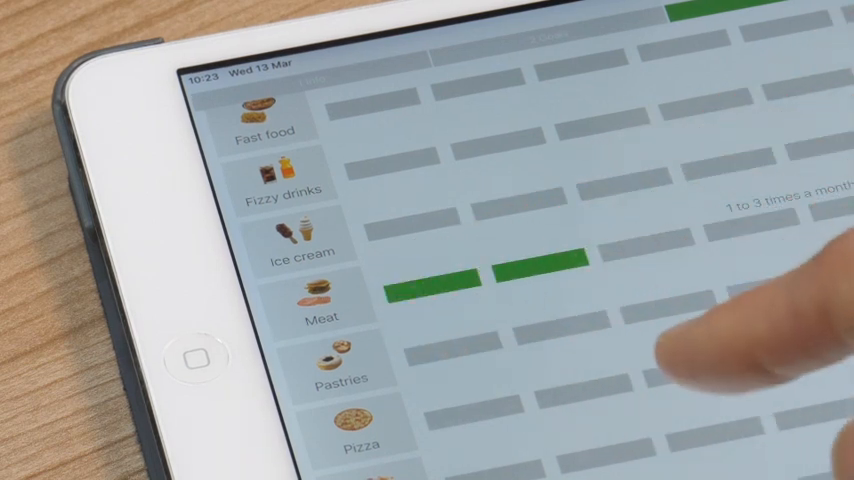
click(640, 267)
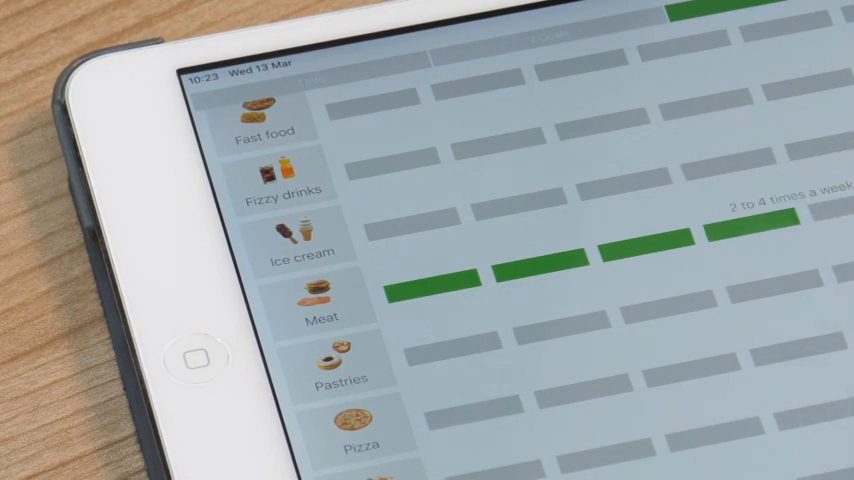
scroll(down, 3)
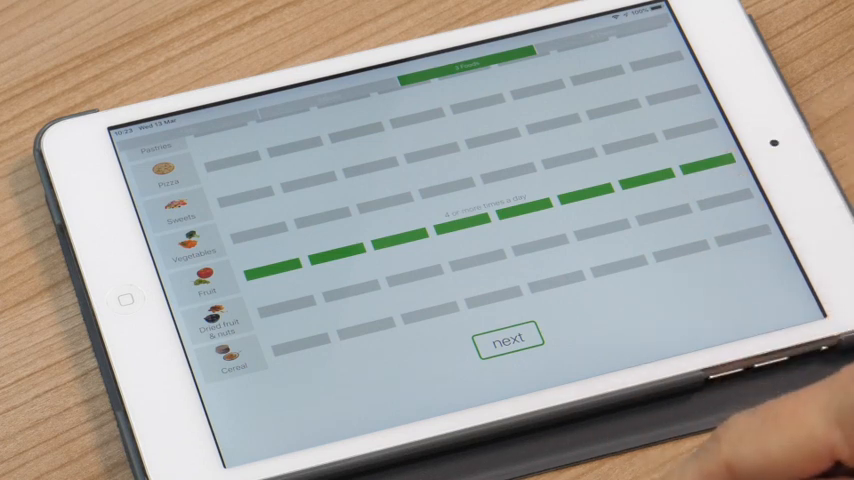
click(508, 336)
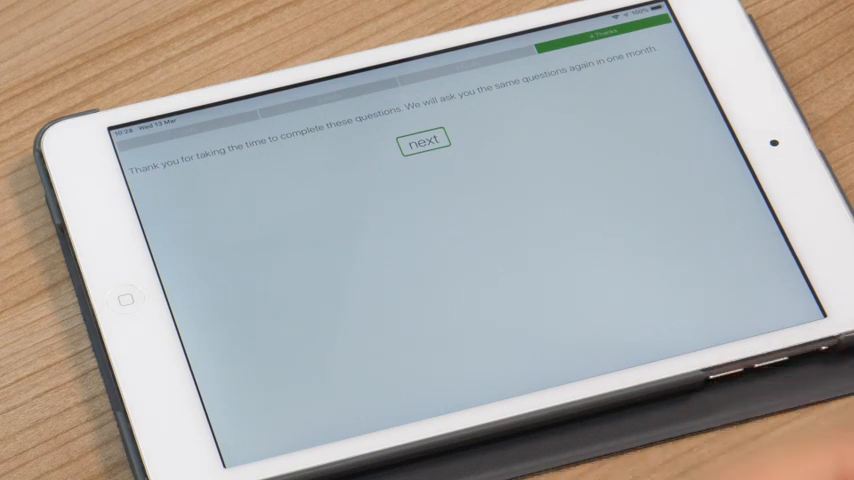
mouse_move(680, 260)
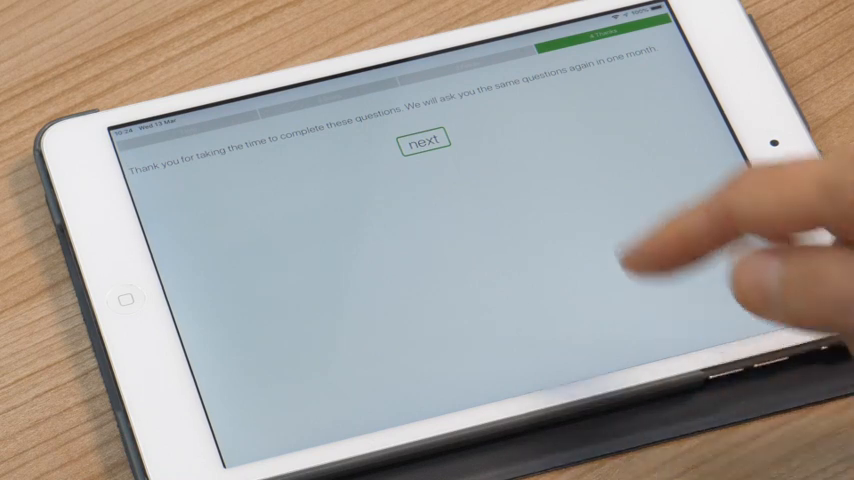
click(426, 140)
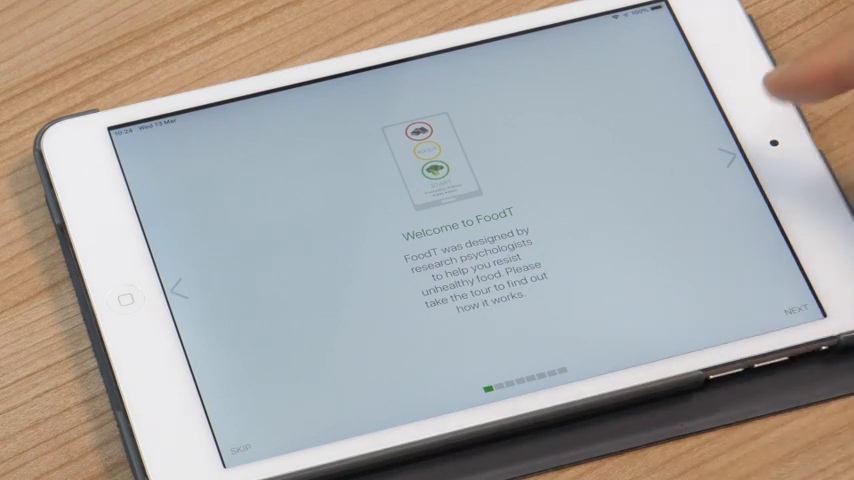
Step: Advance the welcome tour past the game rules explanation
click(799, 307)
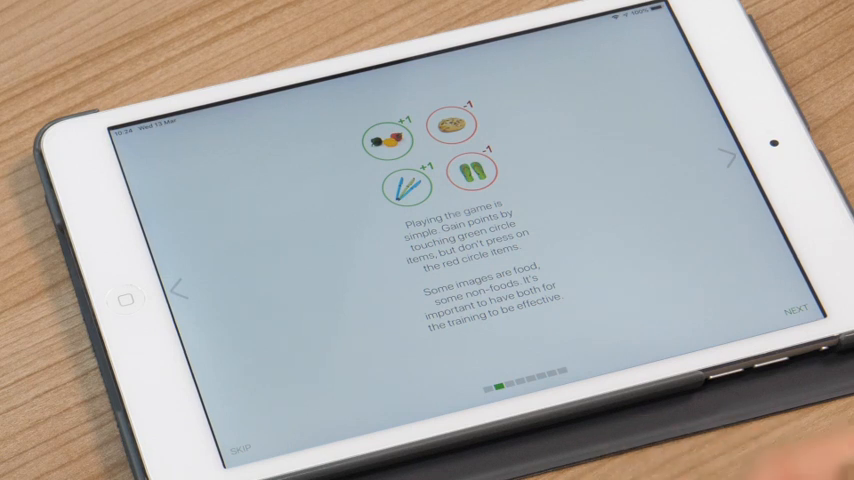
click(797, 318)
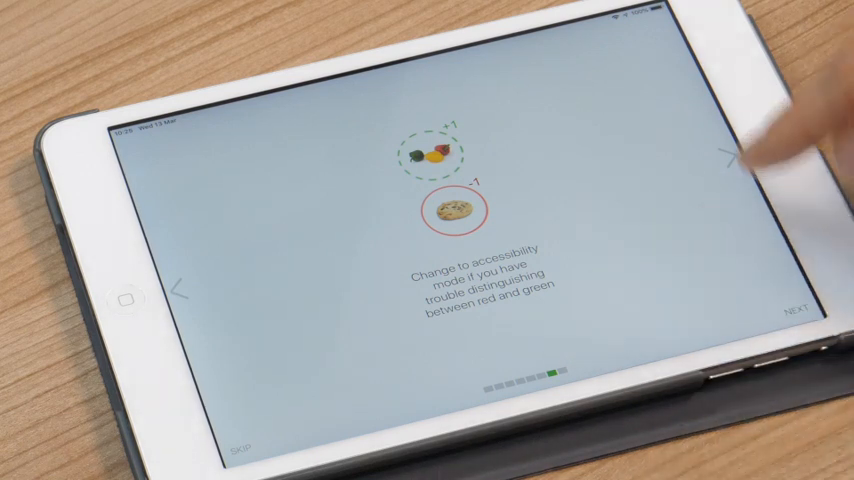
Step: Move past the accessibility mode page to finish the welcome tour
click(797, 315)
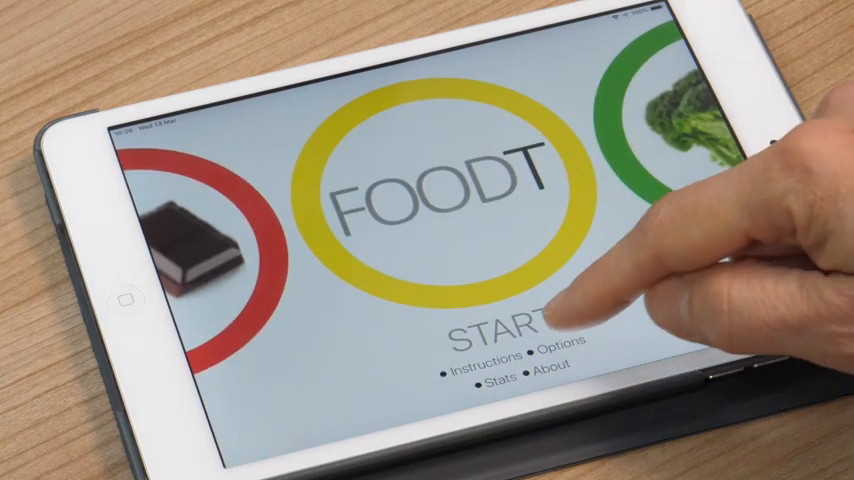
Step: Open Options and pick an unhealthy food category such as Default or Biscuits
click(564, 351)
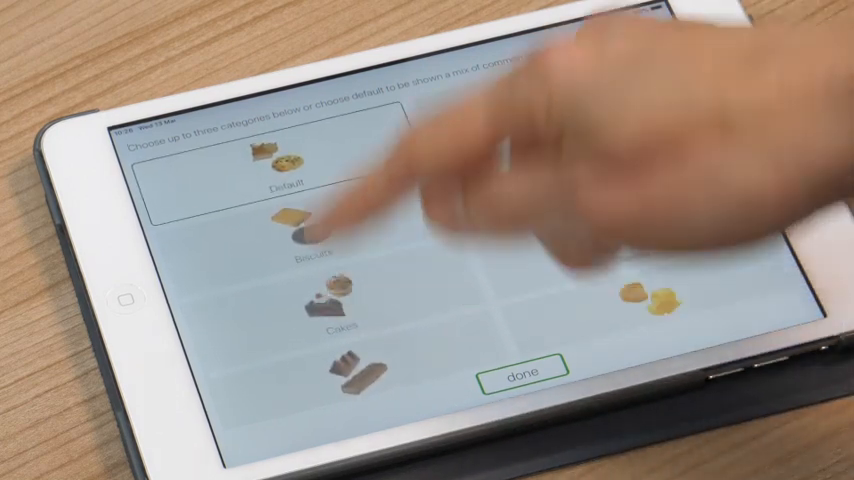
click(342, 312)
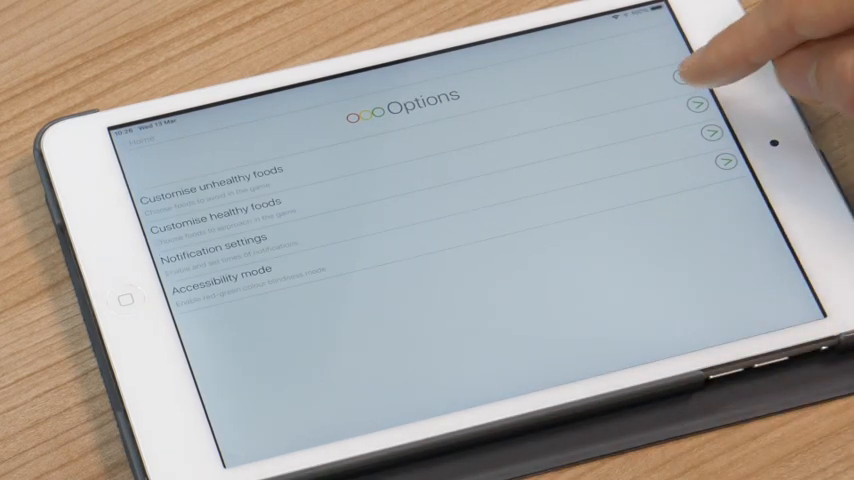
Step: Select healthy food categories like Raw vegetables and Fruit and confirm
click(726, 131)
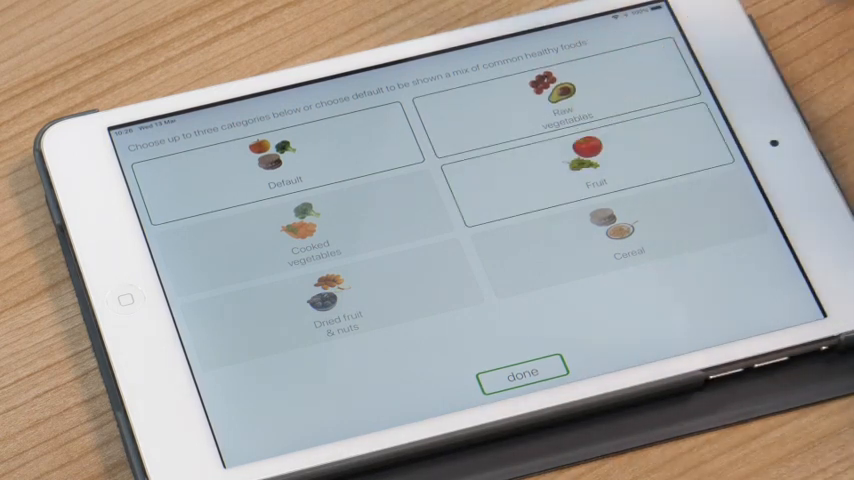
click(523, 374)
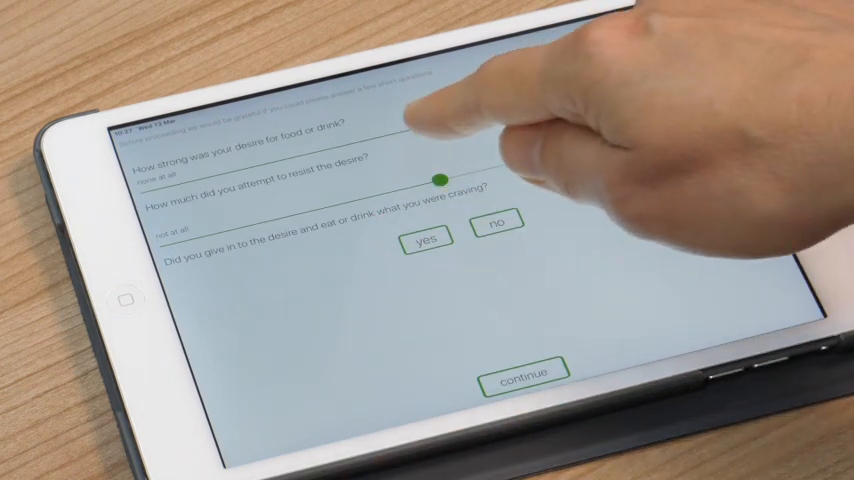
Step: Rate desire strength, answer yes to giving in, and submit the craving questions
drag(436, 179, 505, 107)
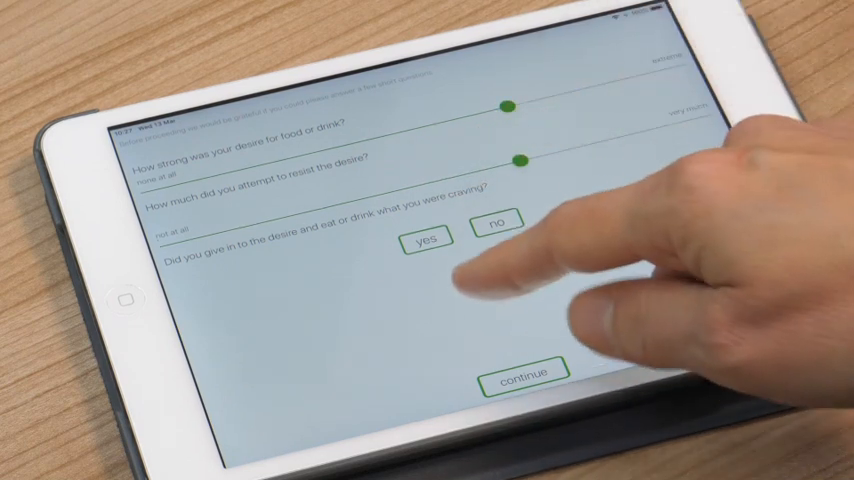
click(427, 238)
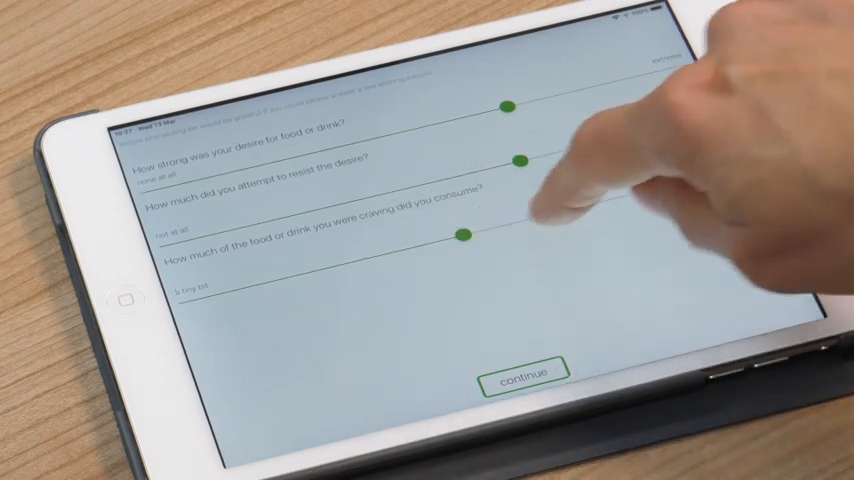
click(528, 374)
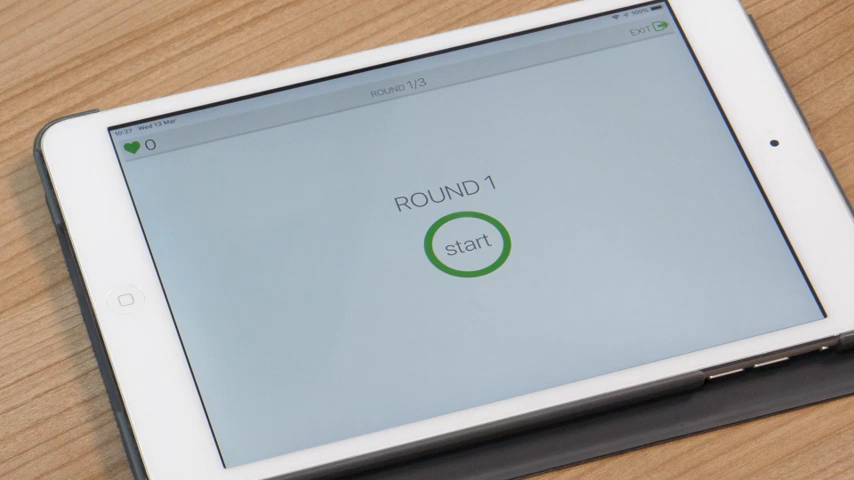
Step: Play Round 1 to 96% accuracy and 15 points, then continue to Round 2
click(470, 244)
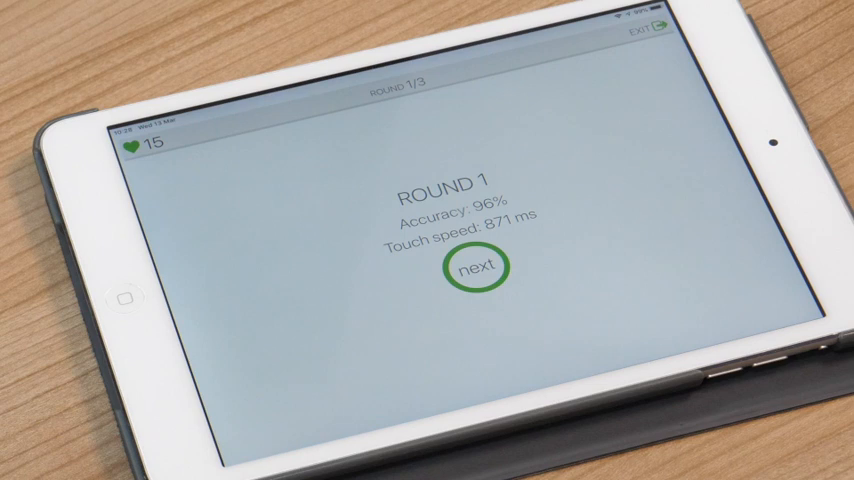
click(481, 268)
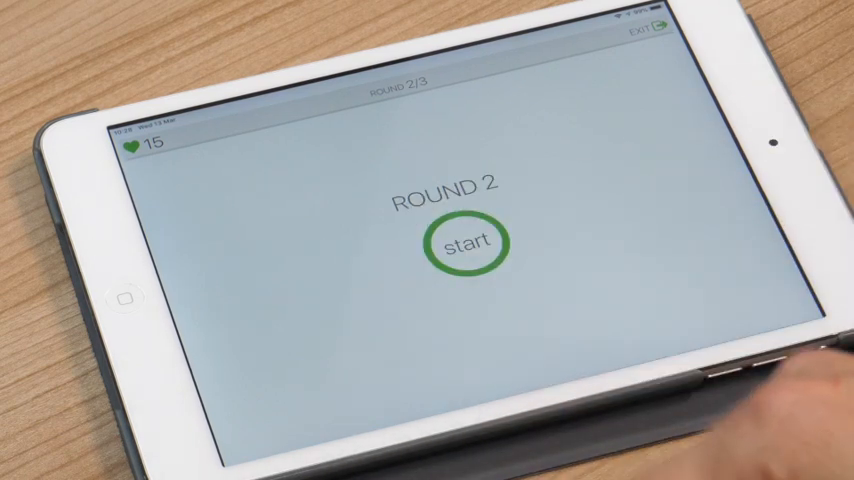
Step: Begin Round 2, pause it, and resume from the Game paused screen
click(468, 243)
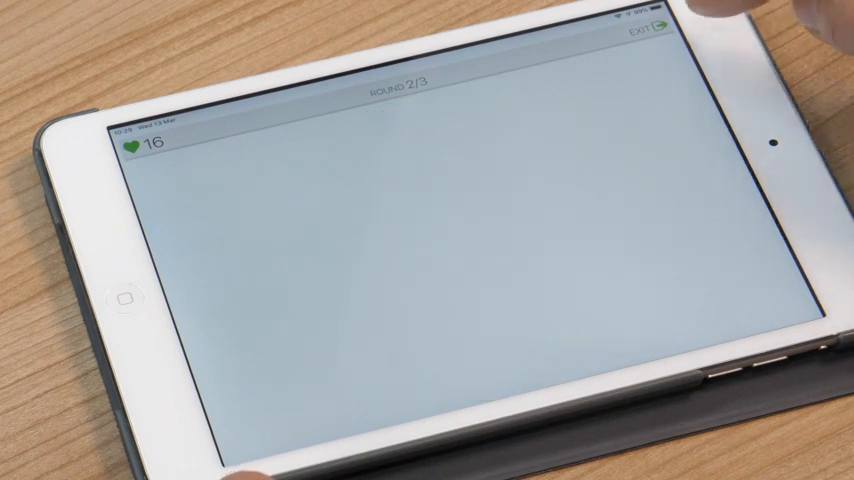
click(649, 38)
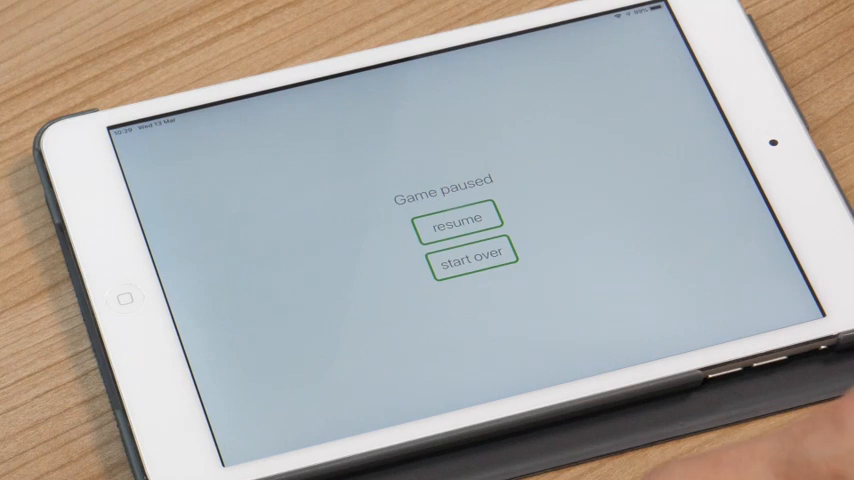
click(456, 219)
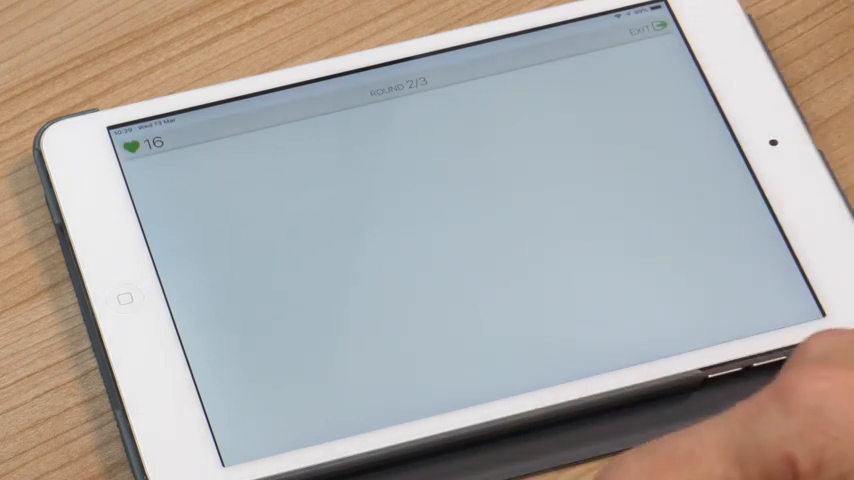